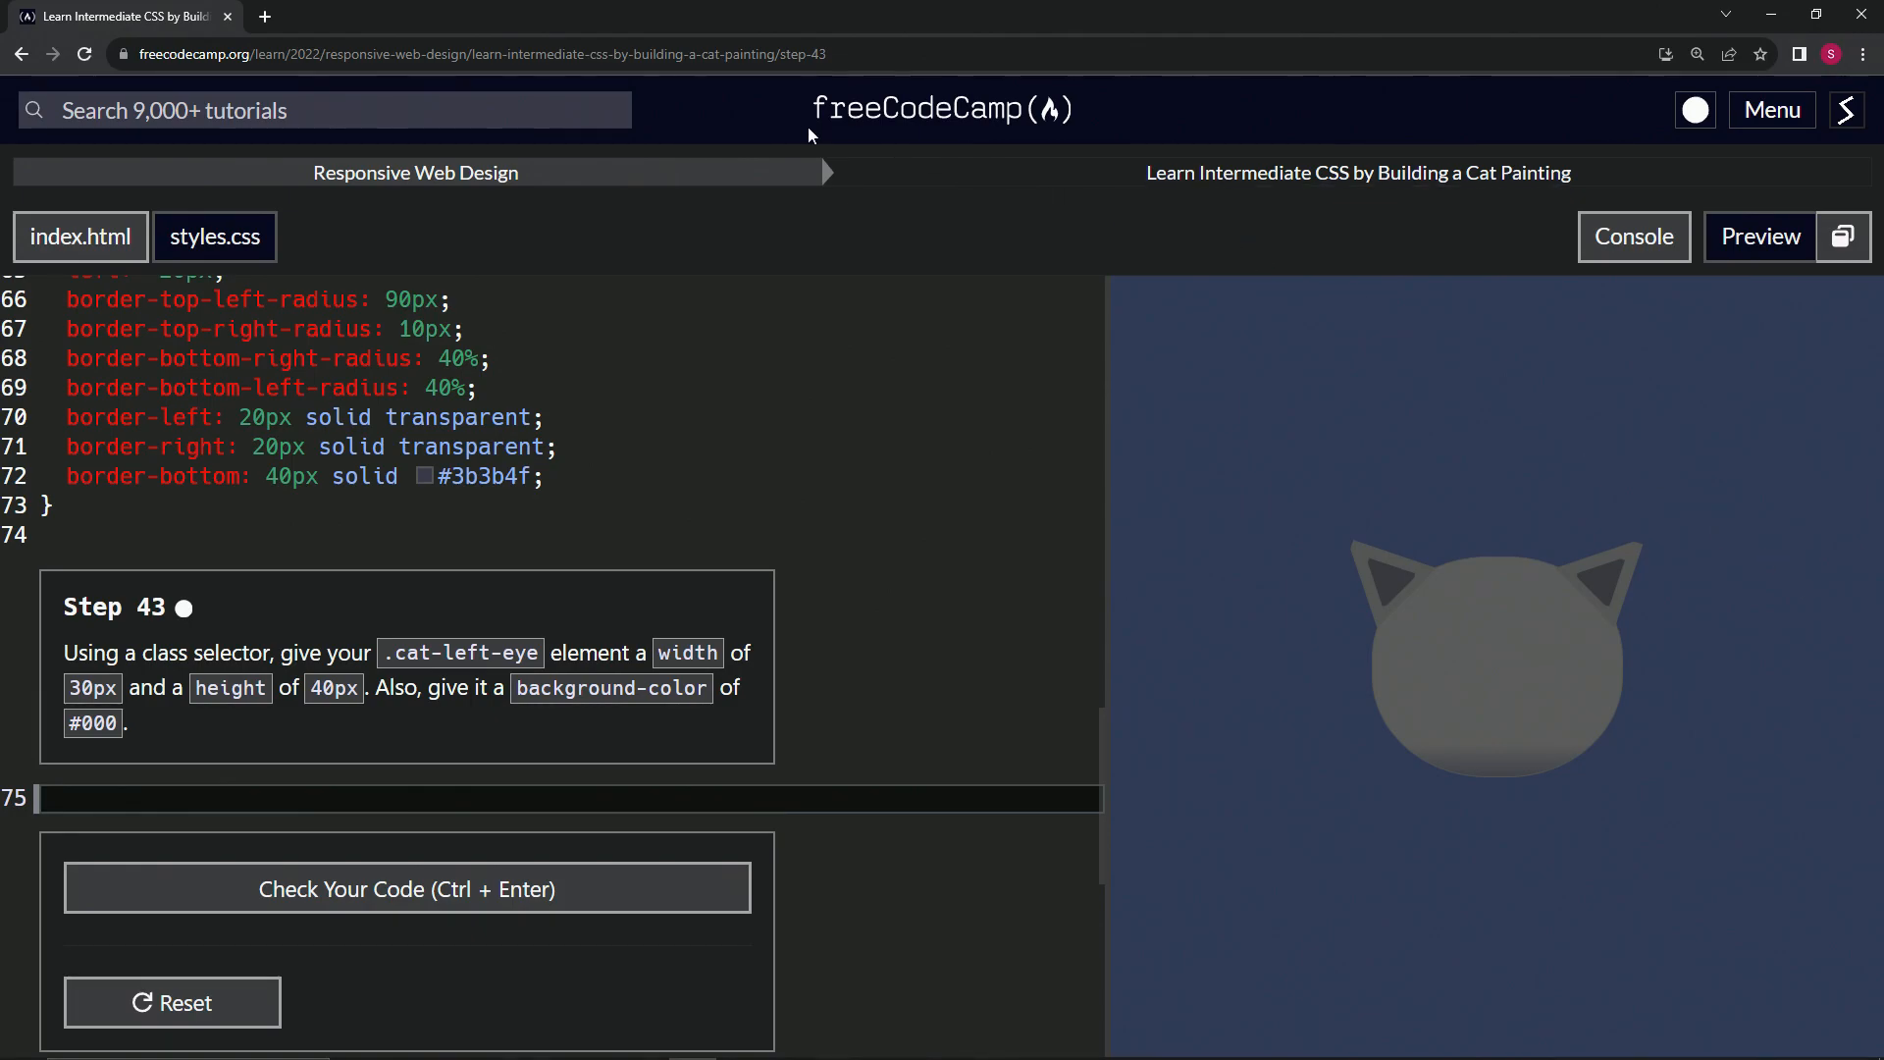
pyautogui.moveTo(512, 200)
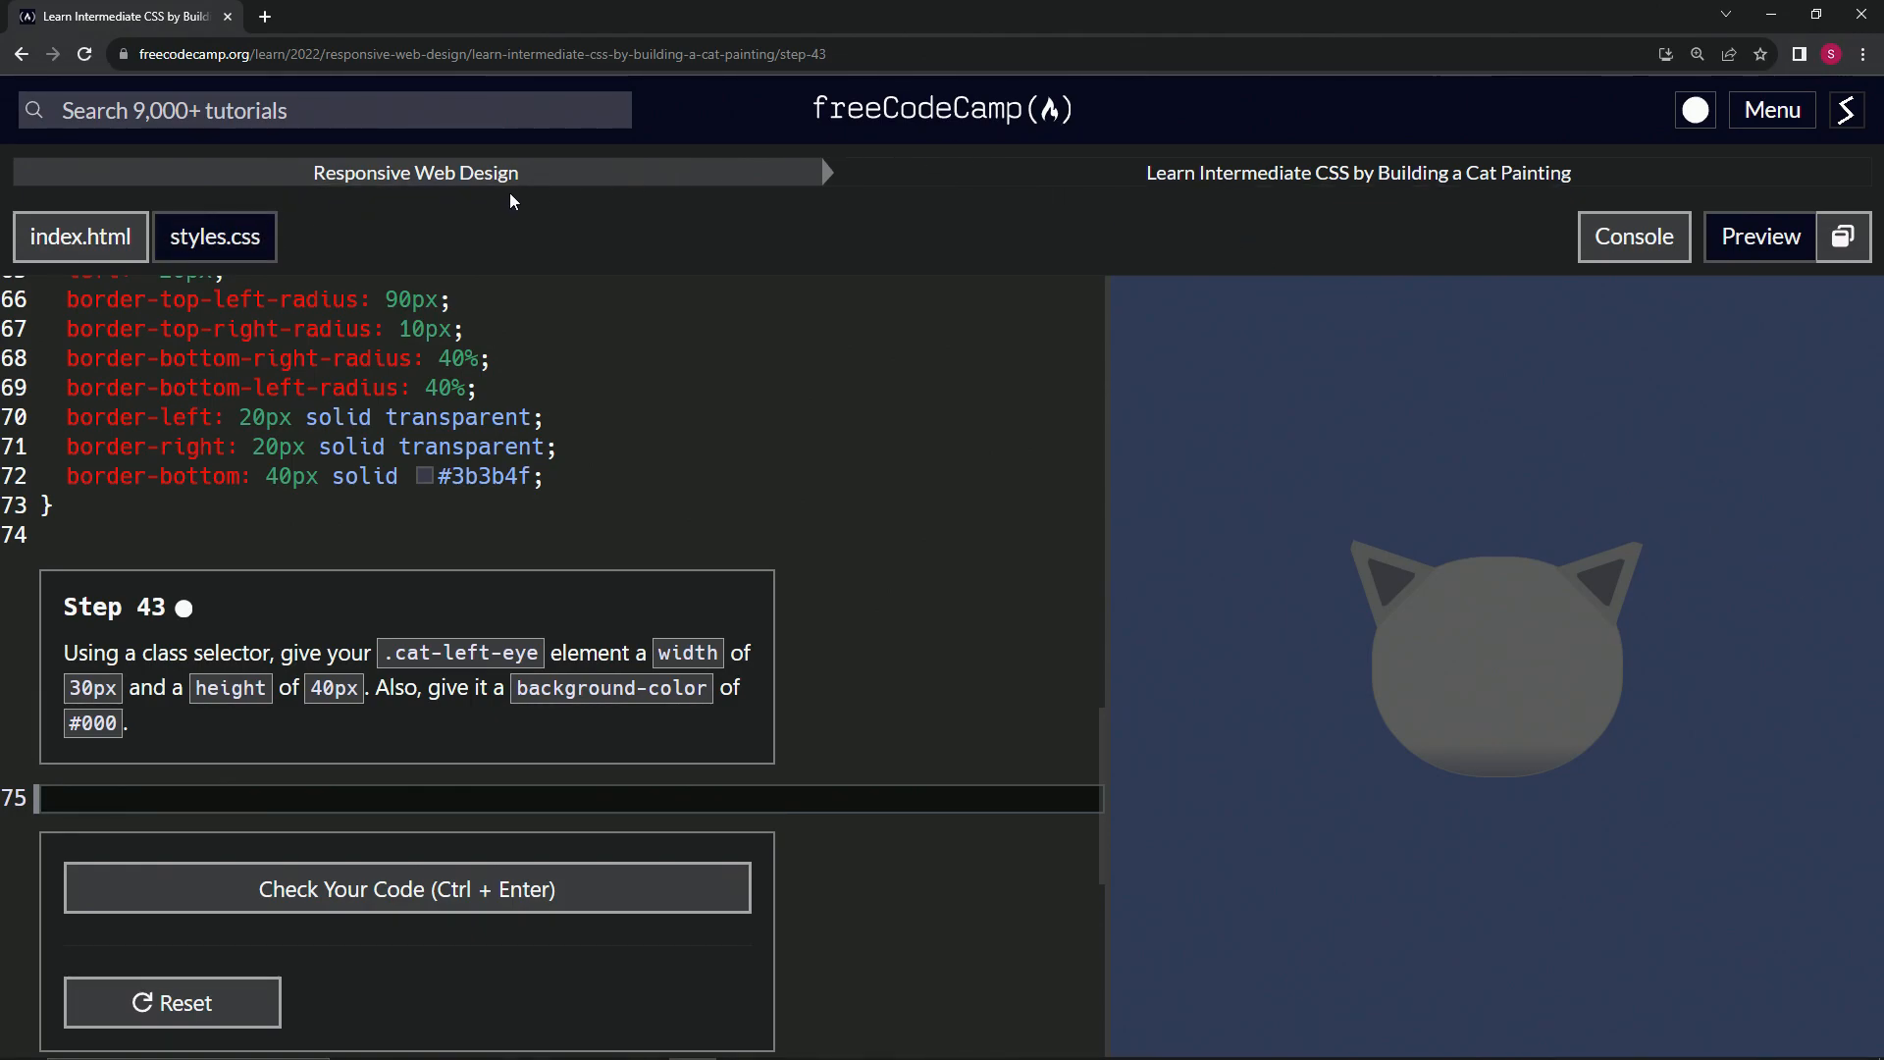
pyautogui.moveTo(1364, 209)
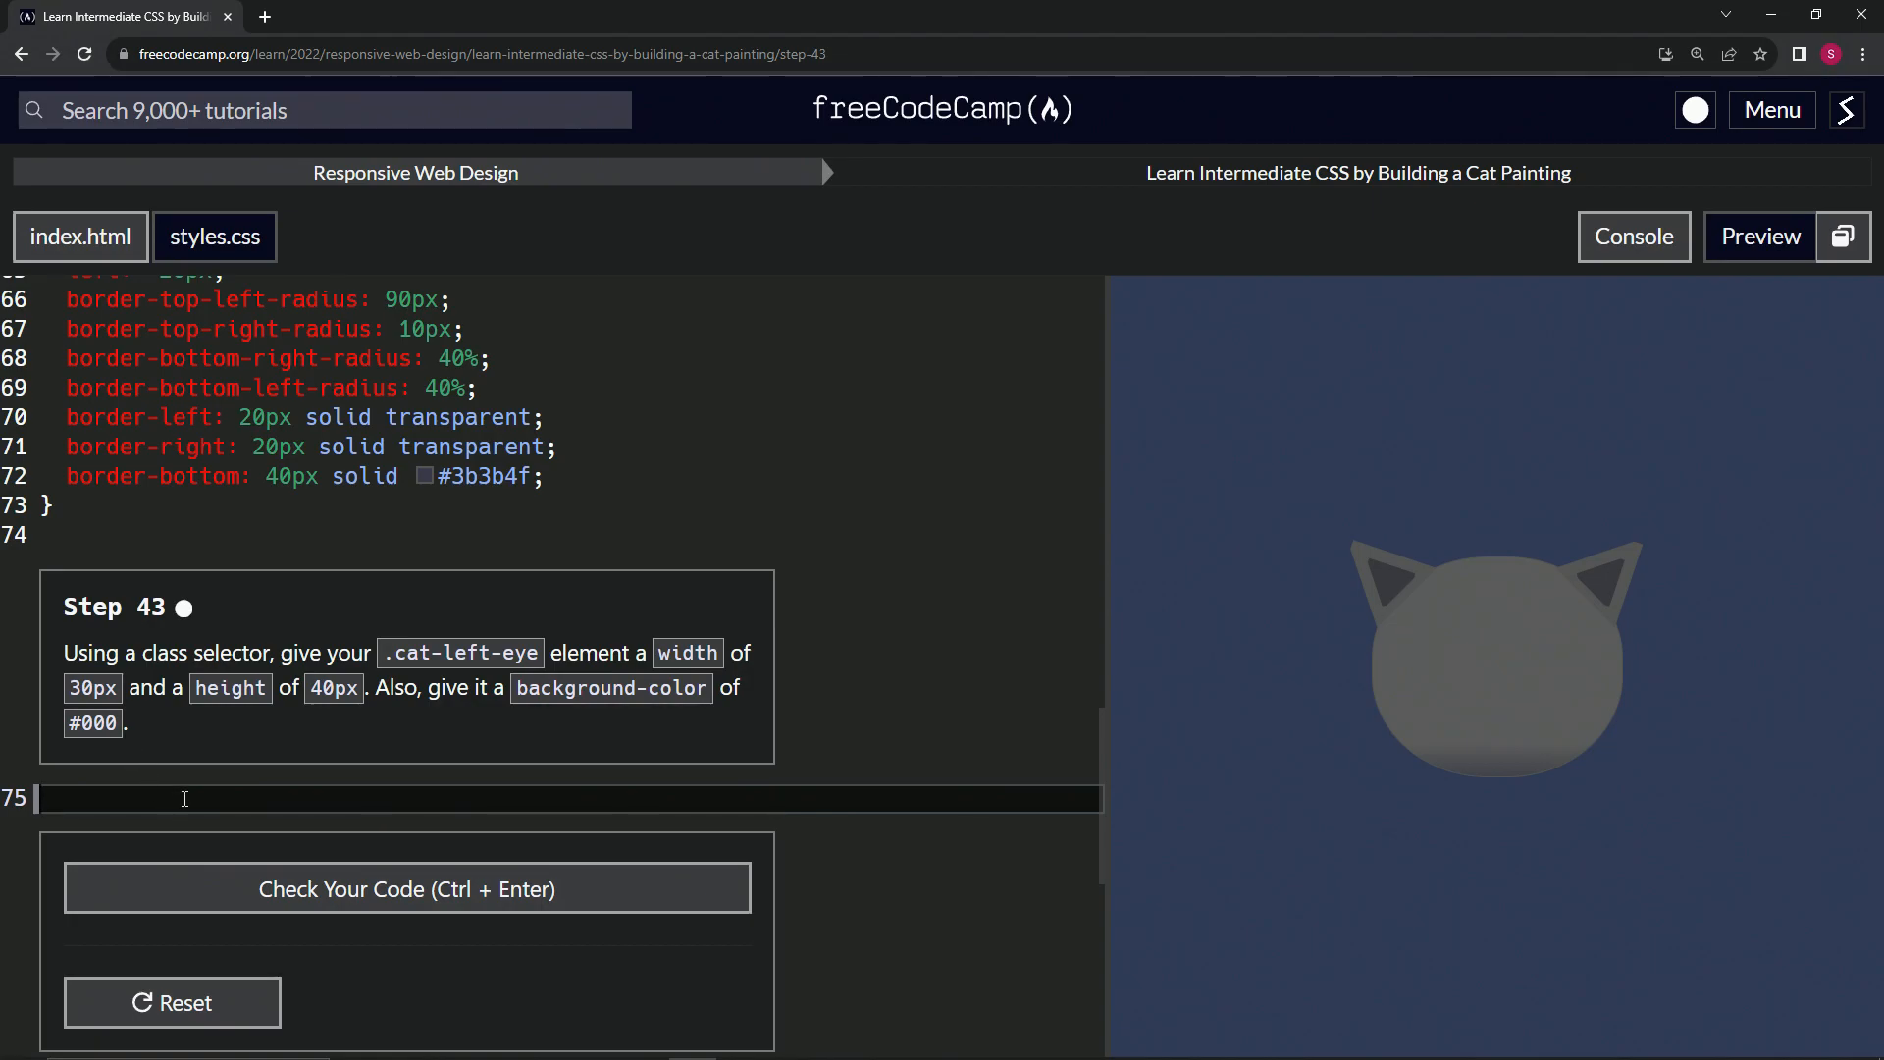
# Write the .cat-left-eye rule with width 30px, height 40px and background-color #000 in styles.css
pyautogui.write('.cat-')
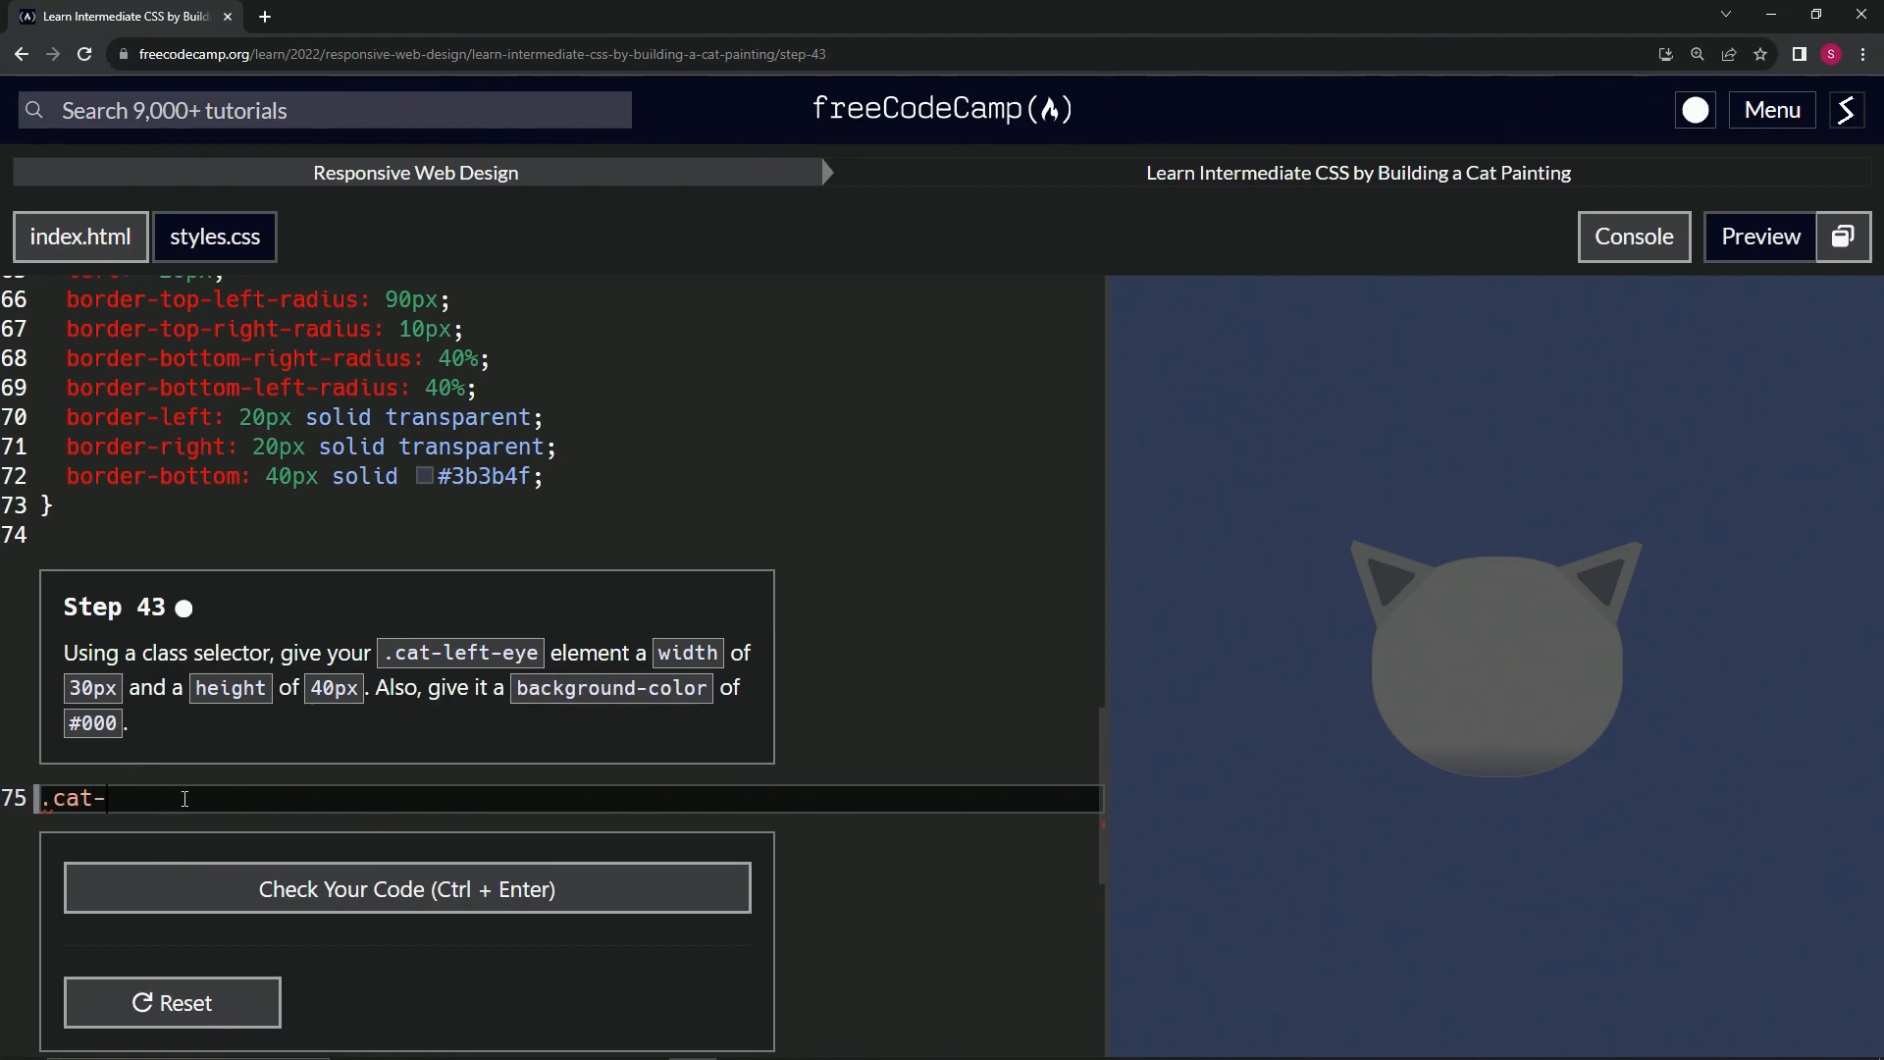
pyautogui.write('left-eye {')
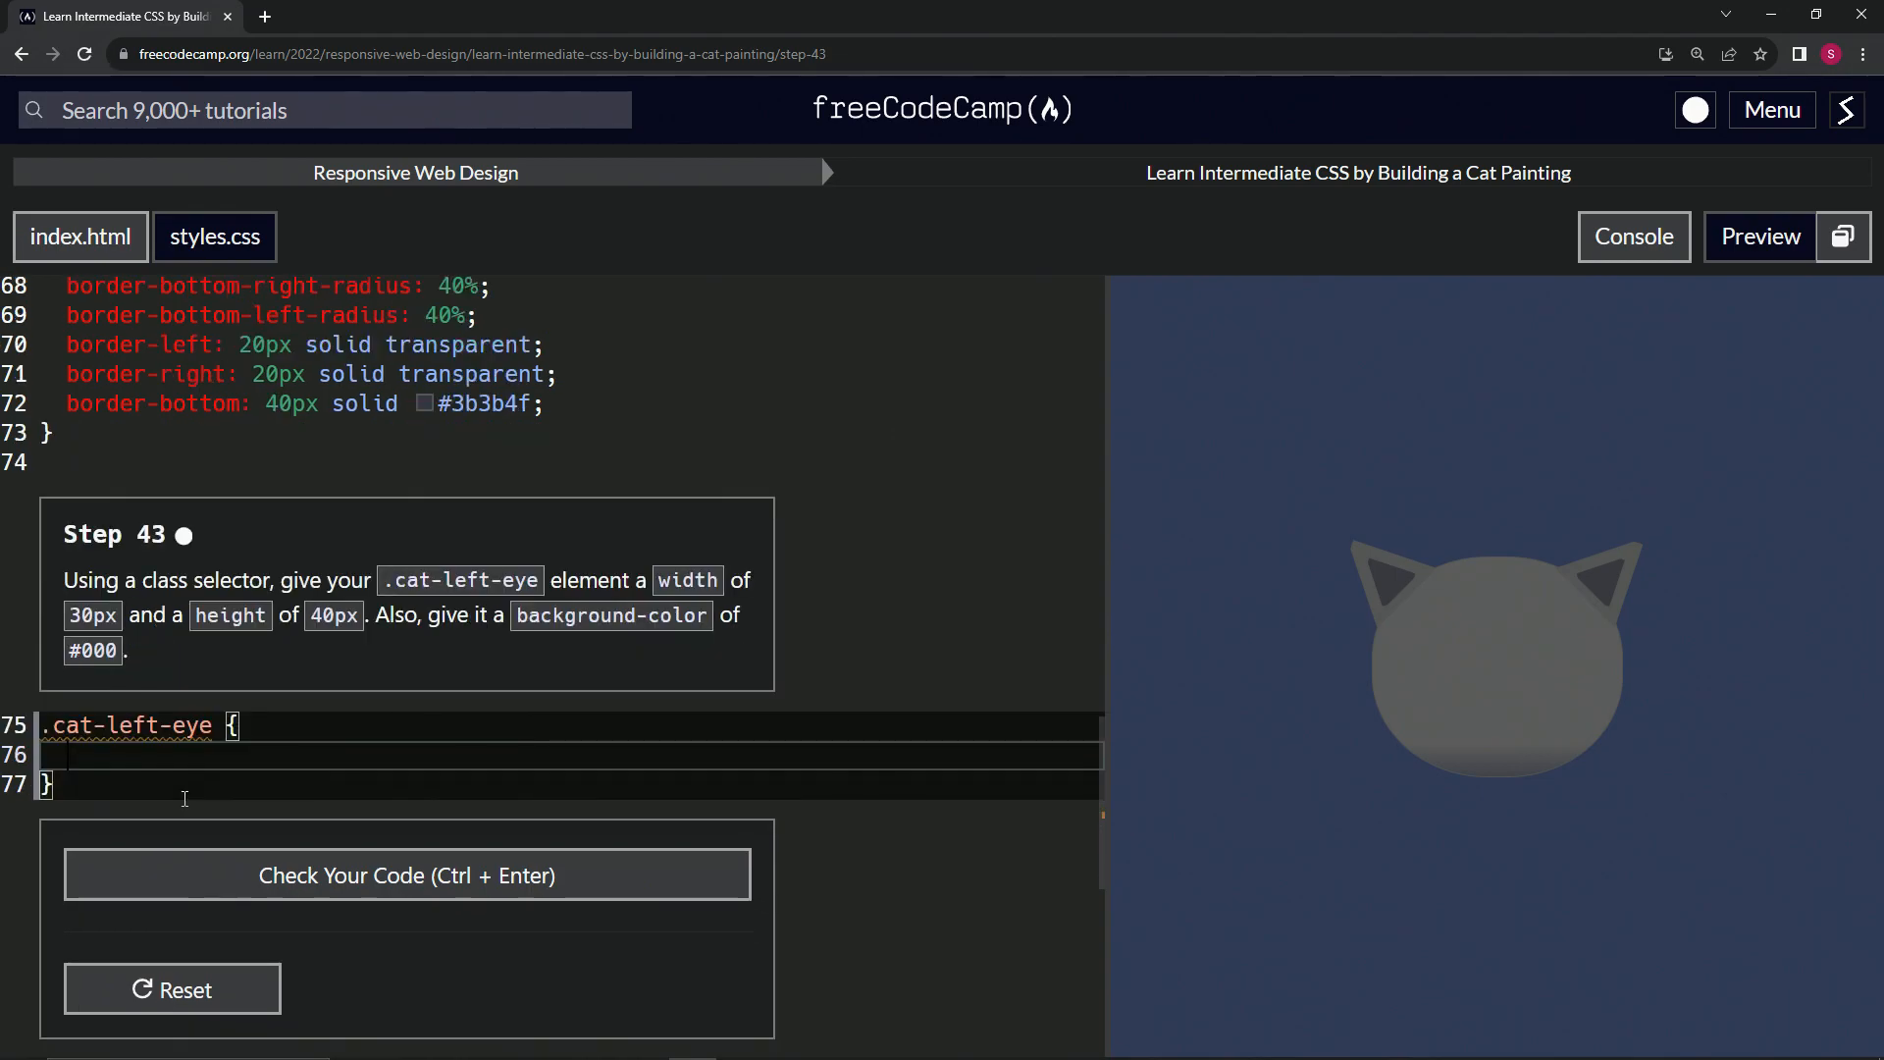
pyautogui.write('width:')
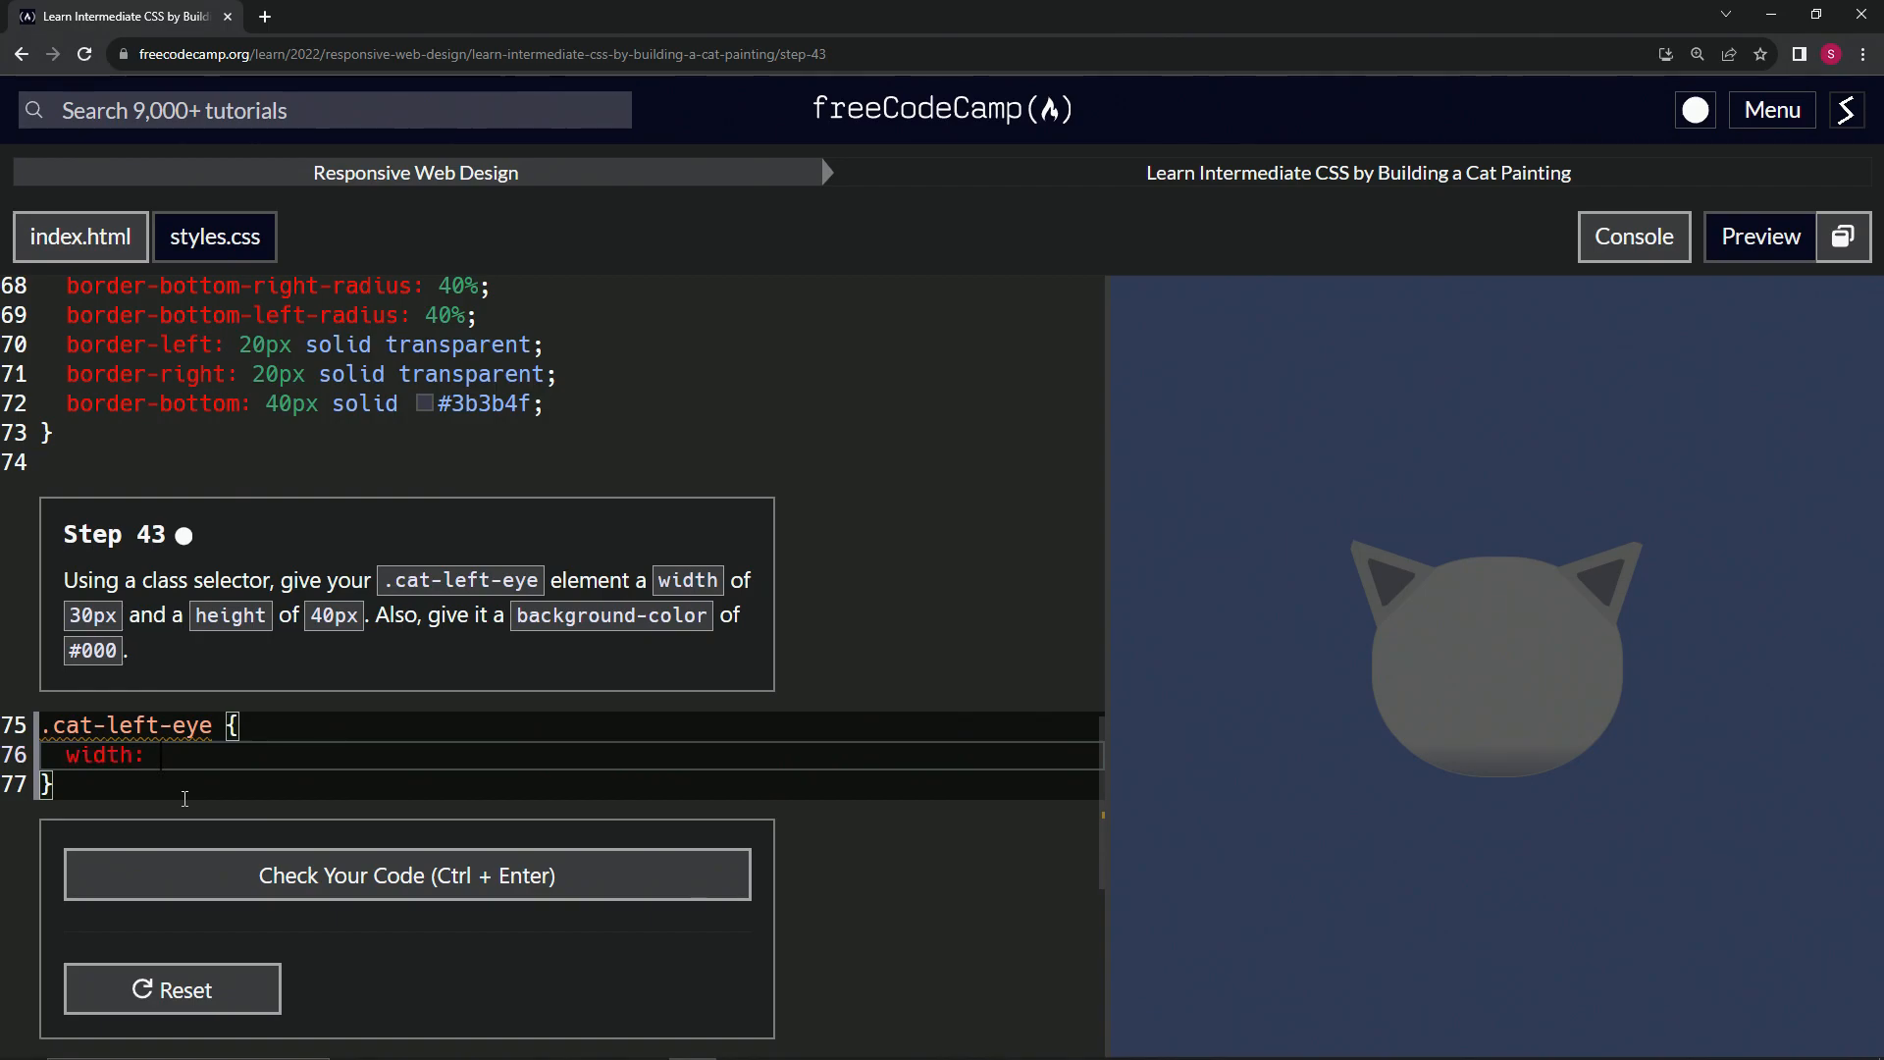
pyautogui.write('30px;')
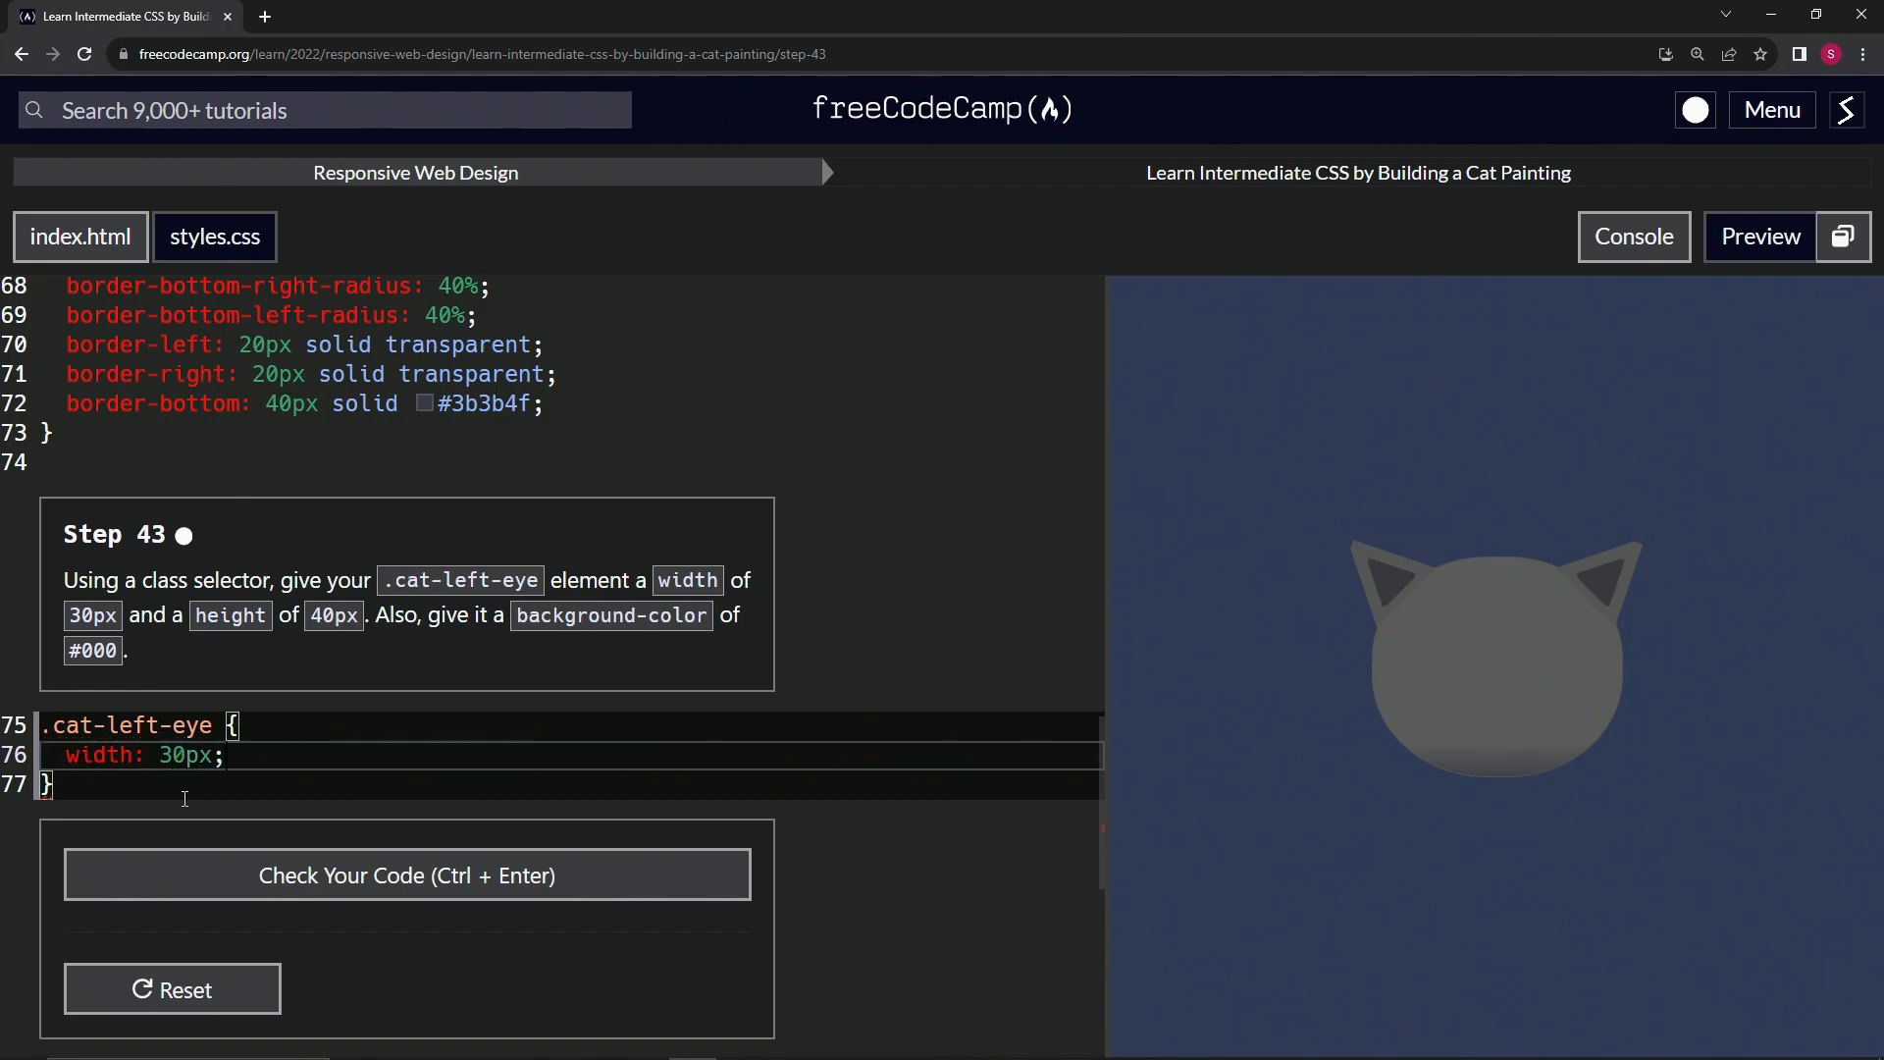
pyautogui.write('height')
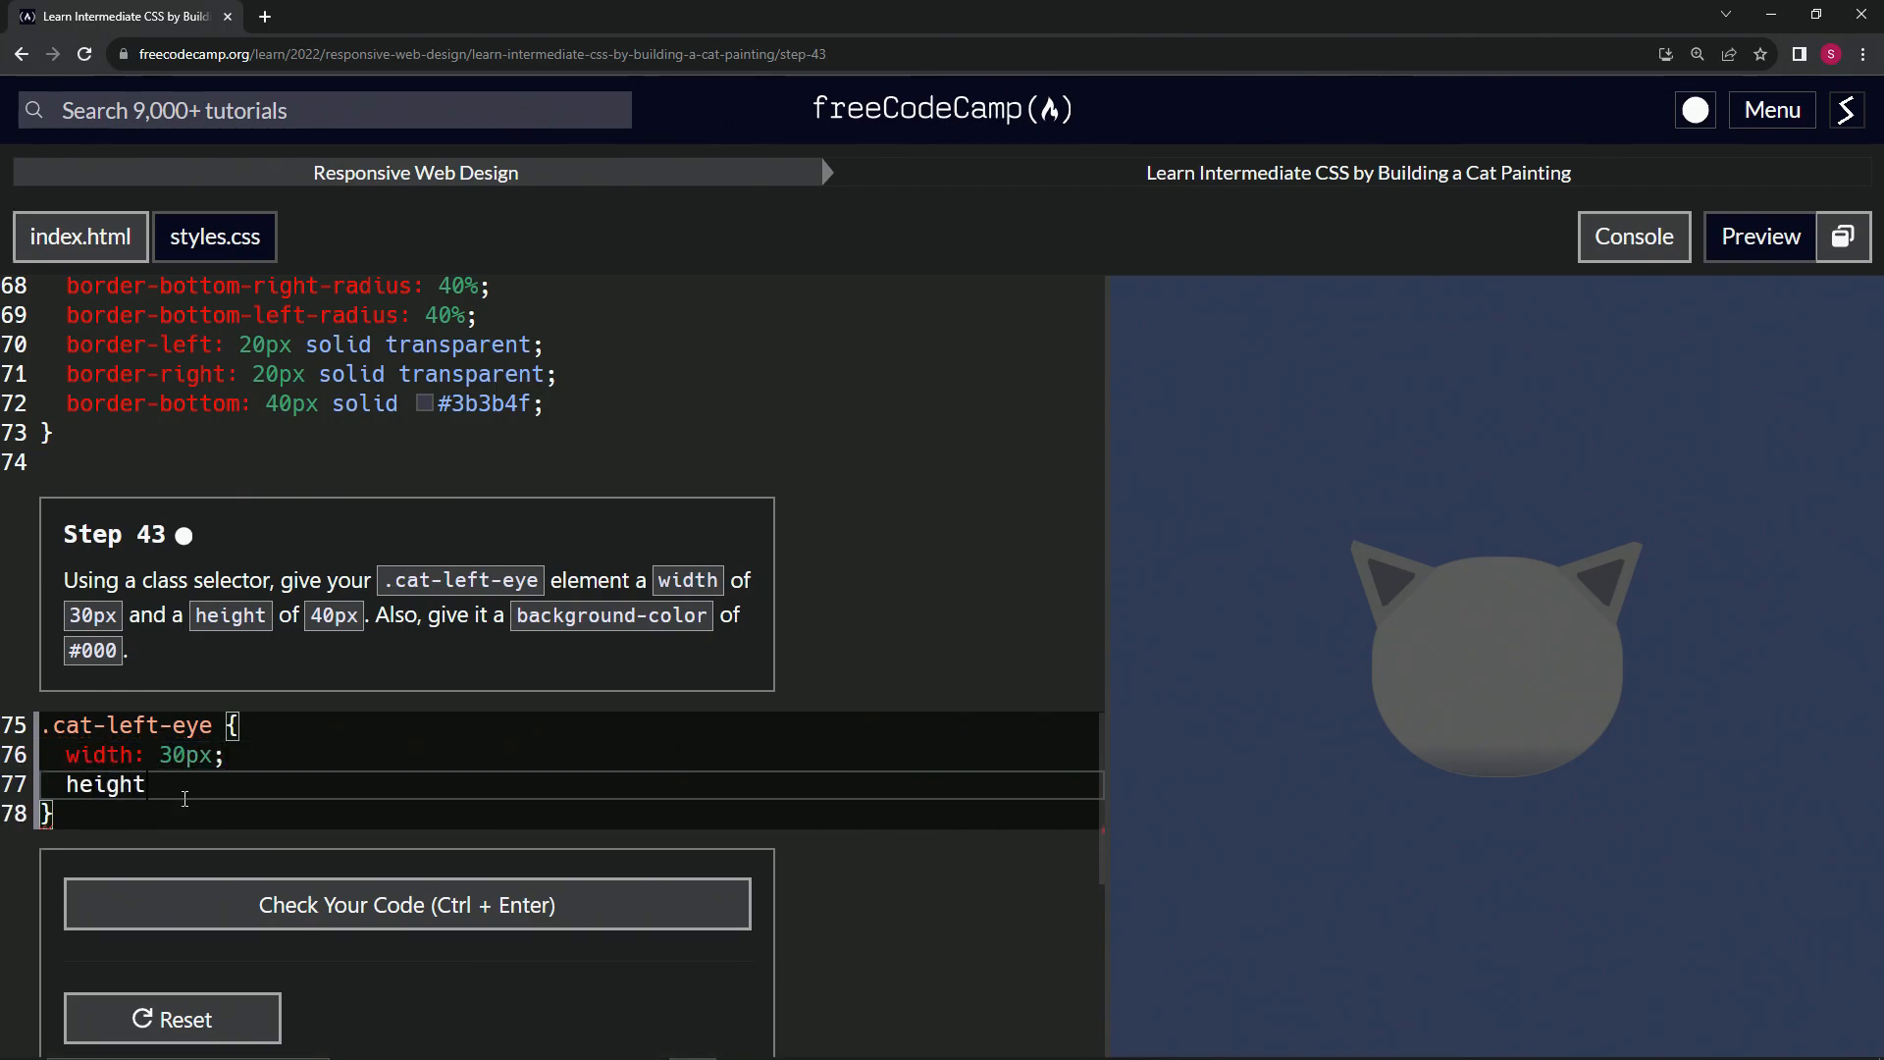
pyautogui.write(': 40px;')
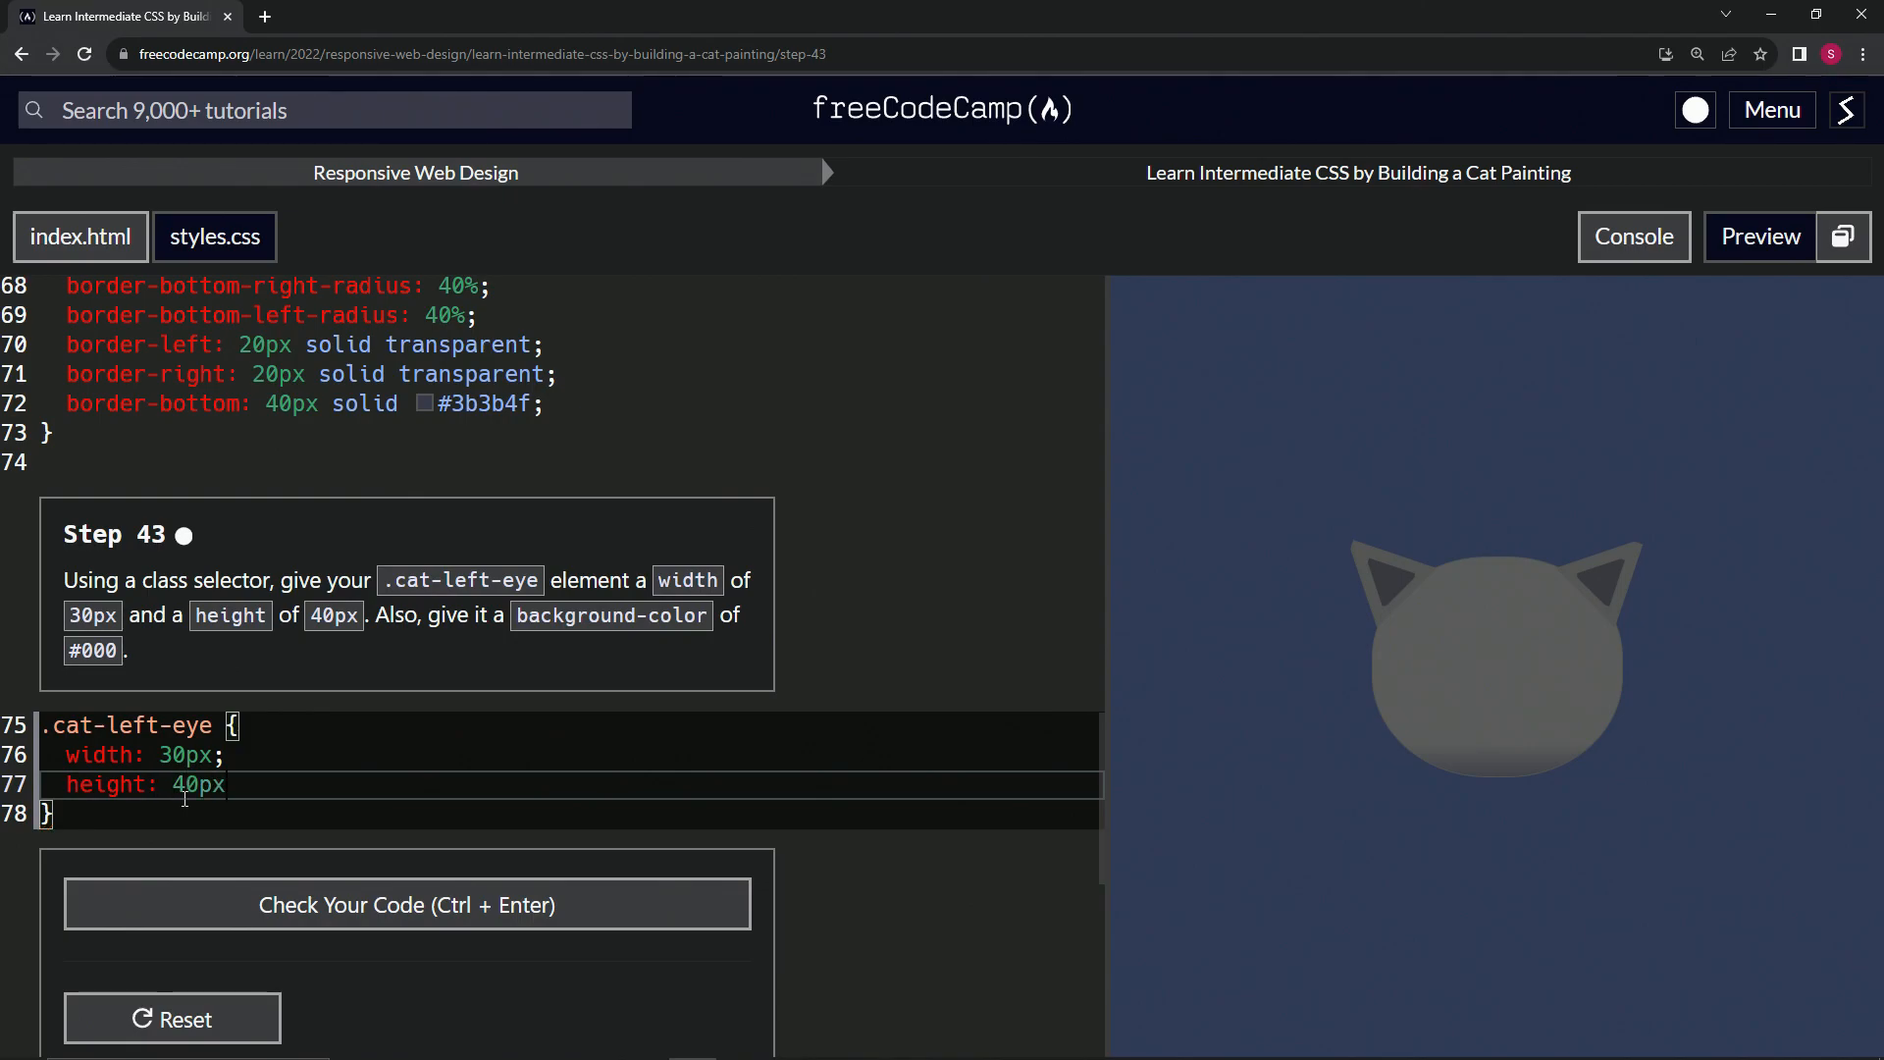
pyautogui.write('bac')
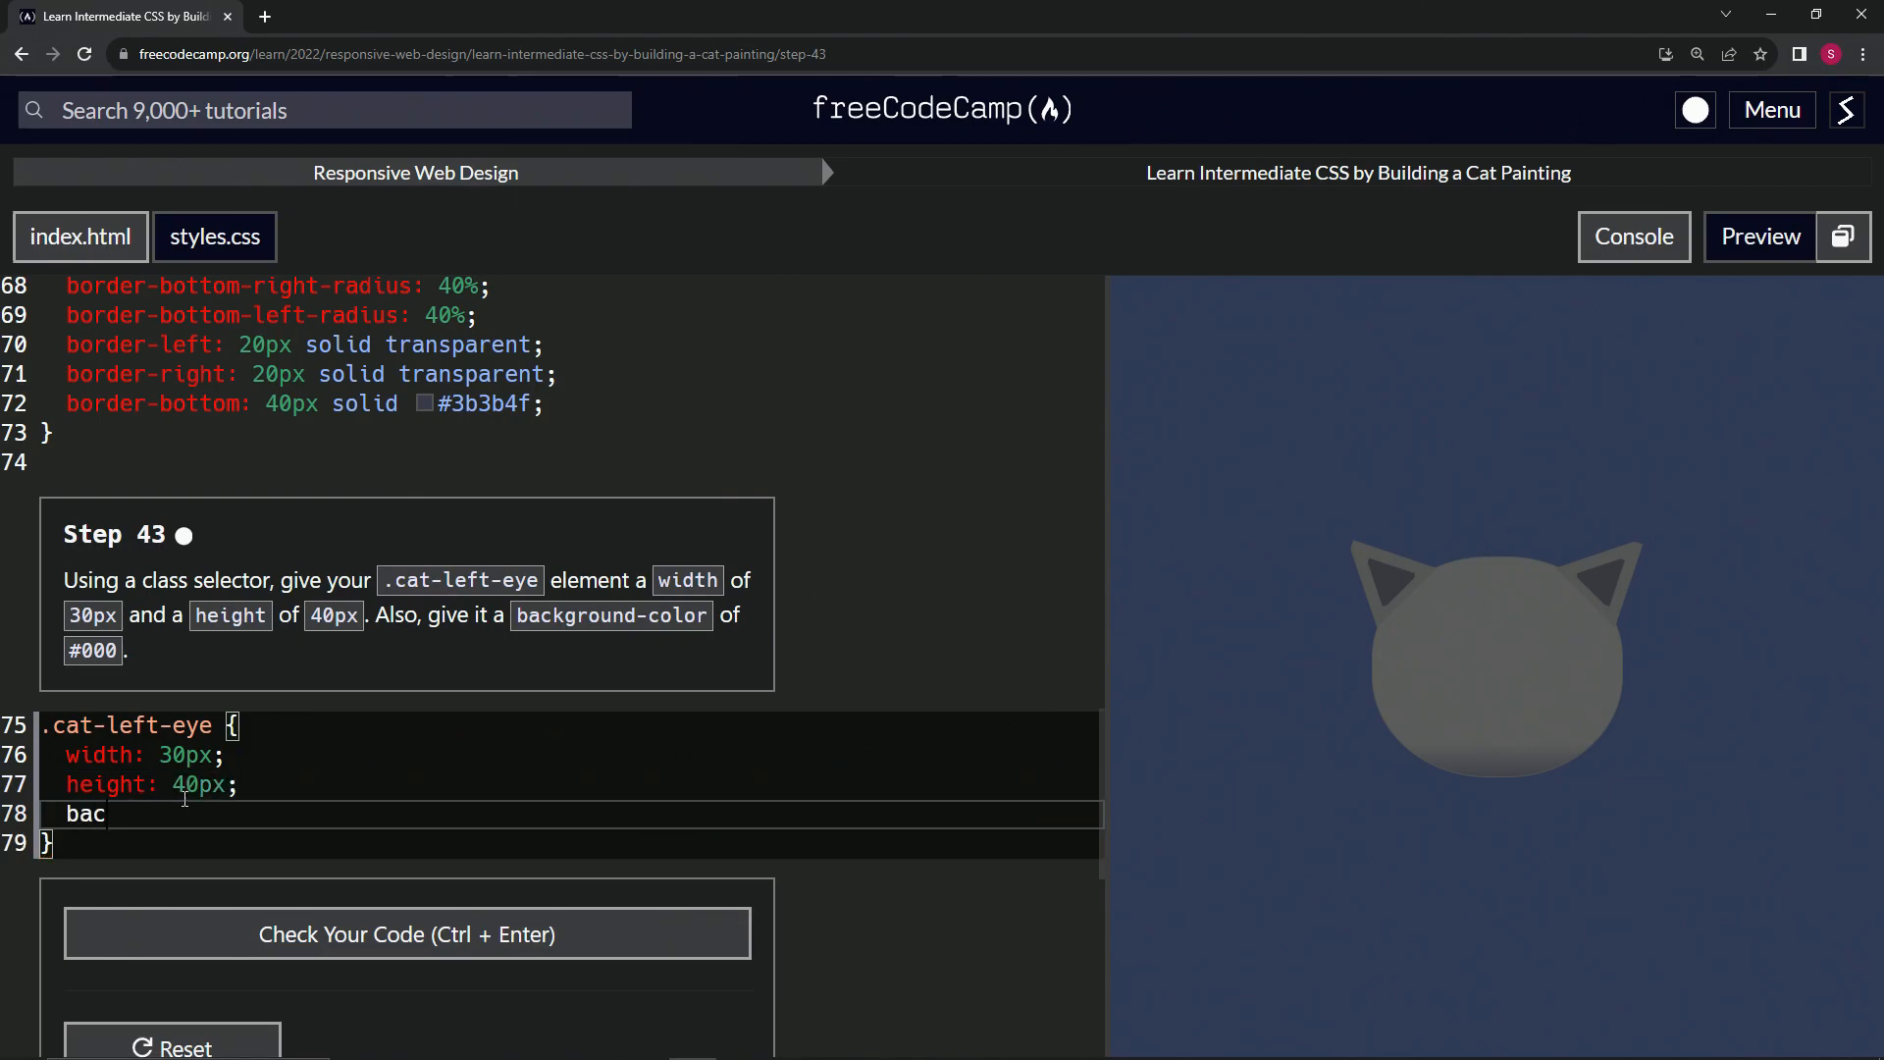
pyautogui.write('kground')
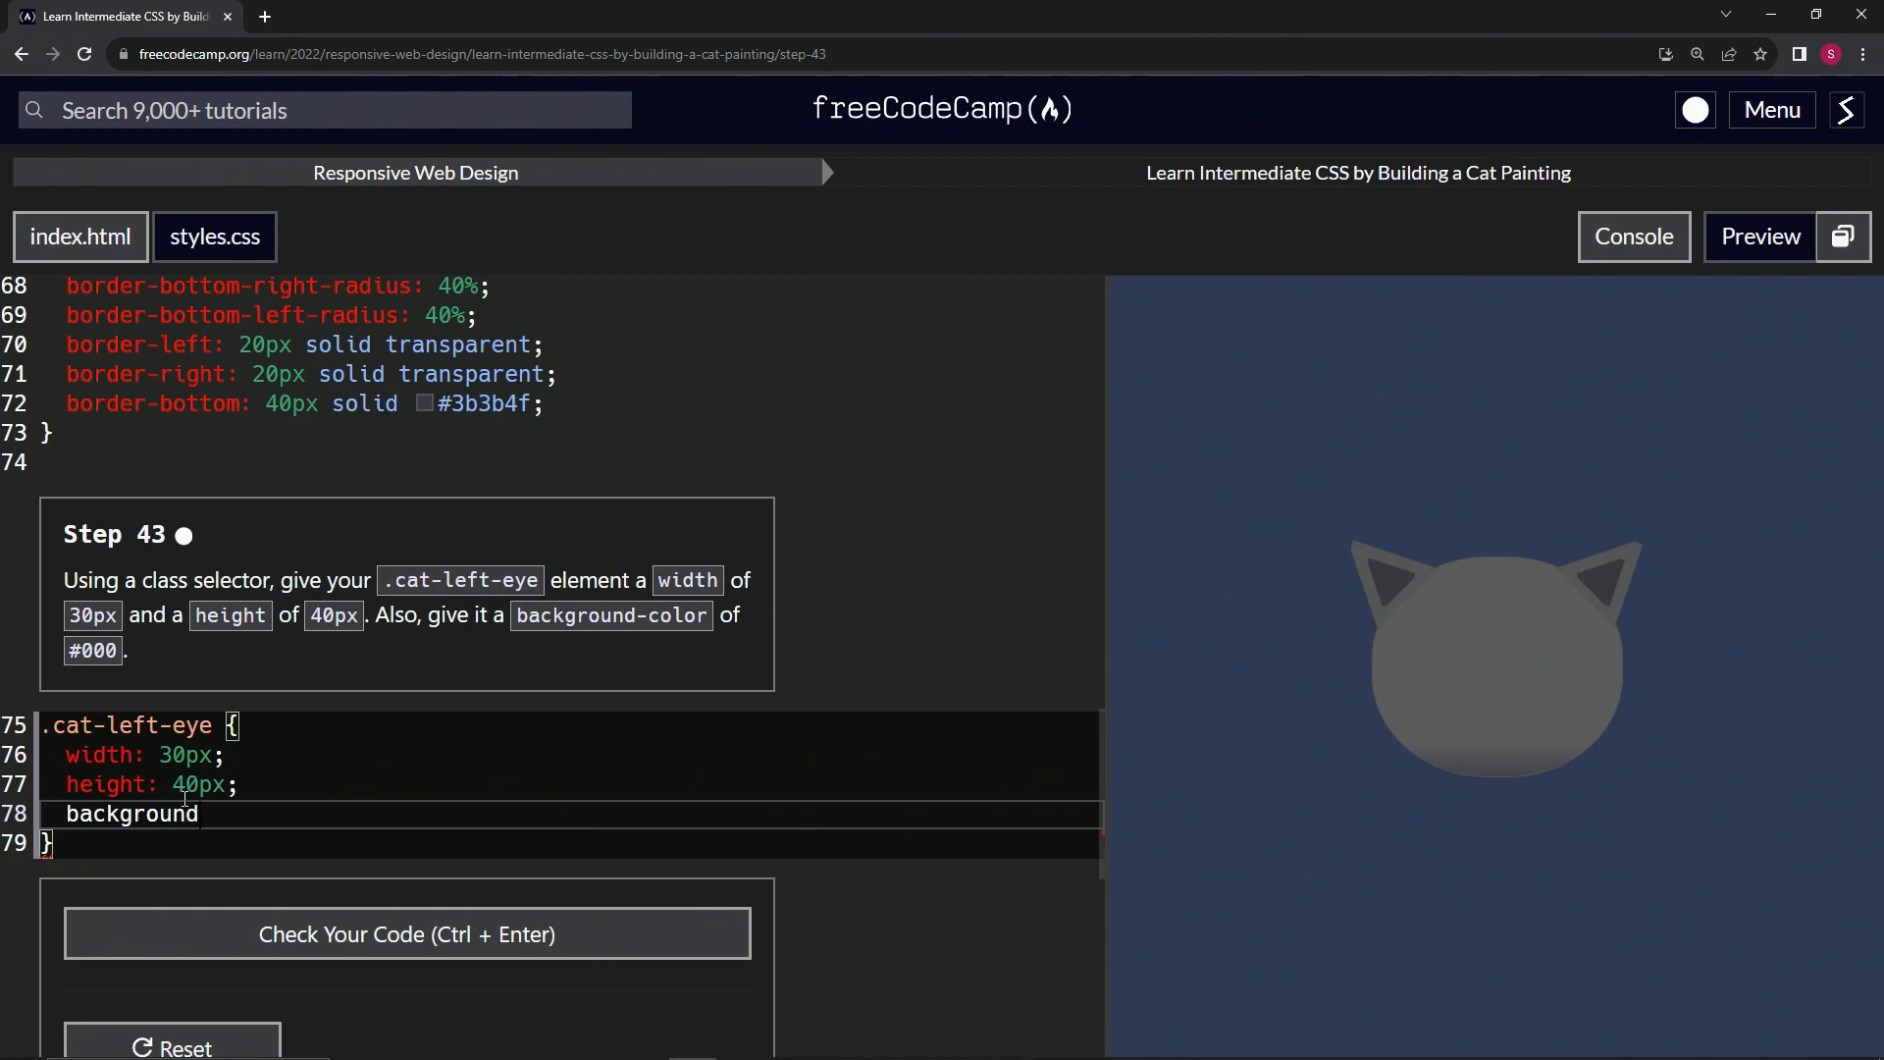
pyautogui.write('-color:')
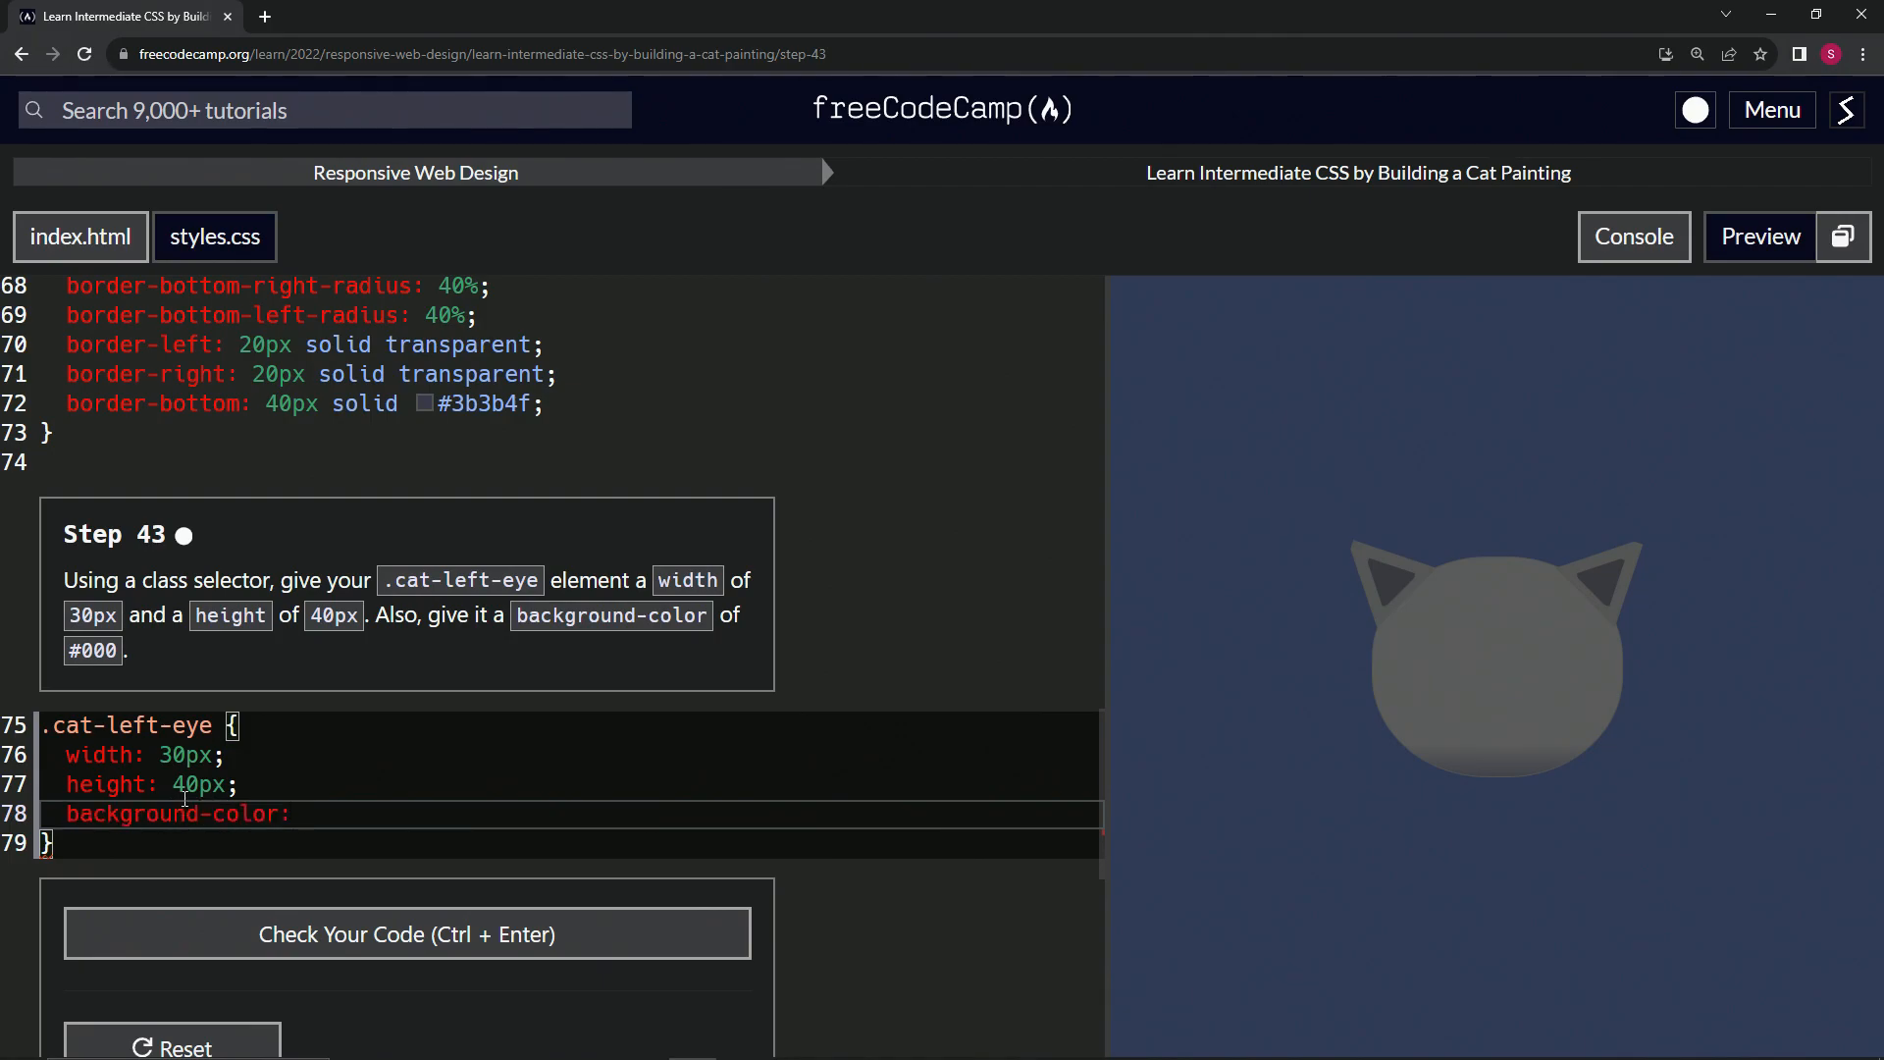
pyautogui.write('#')
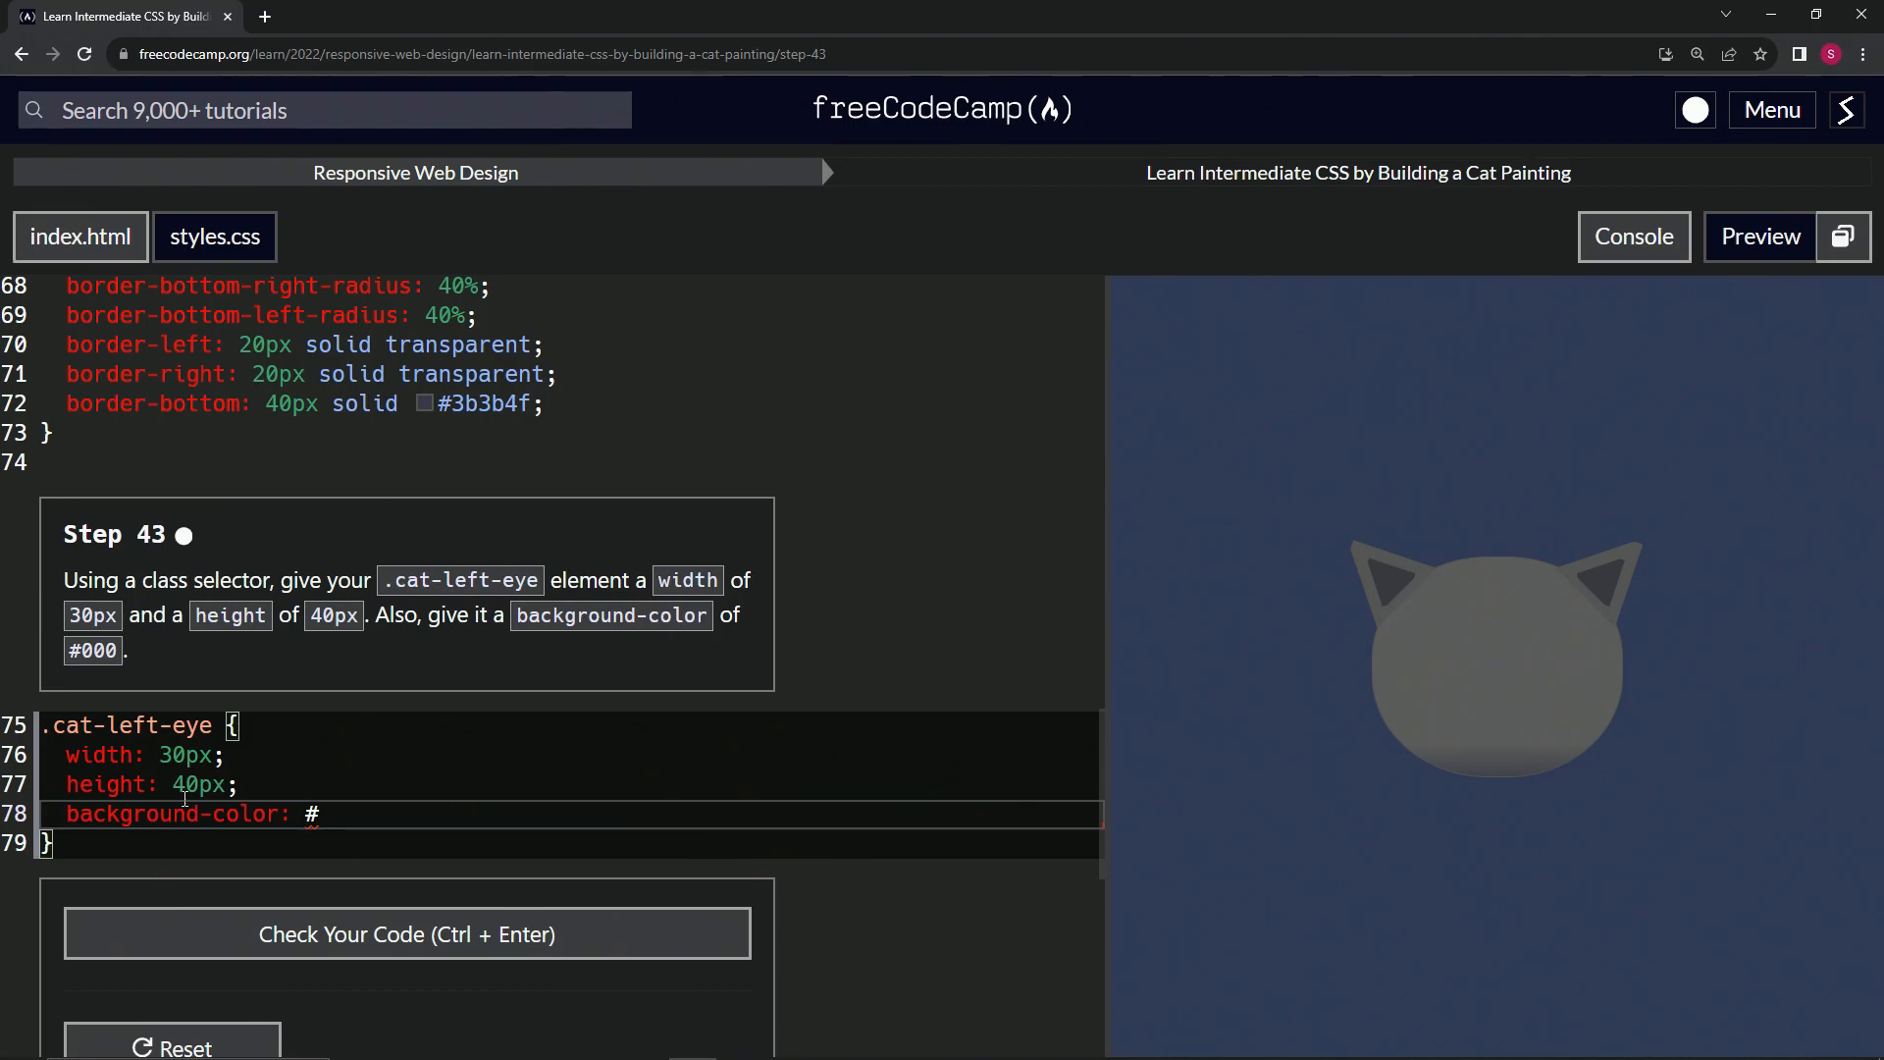
pyautogui.write('000;')
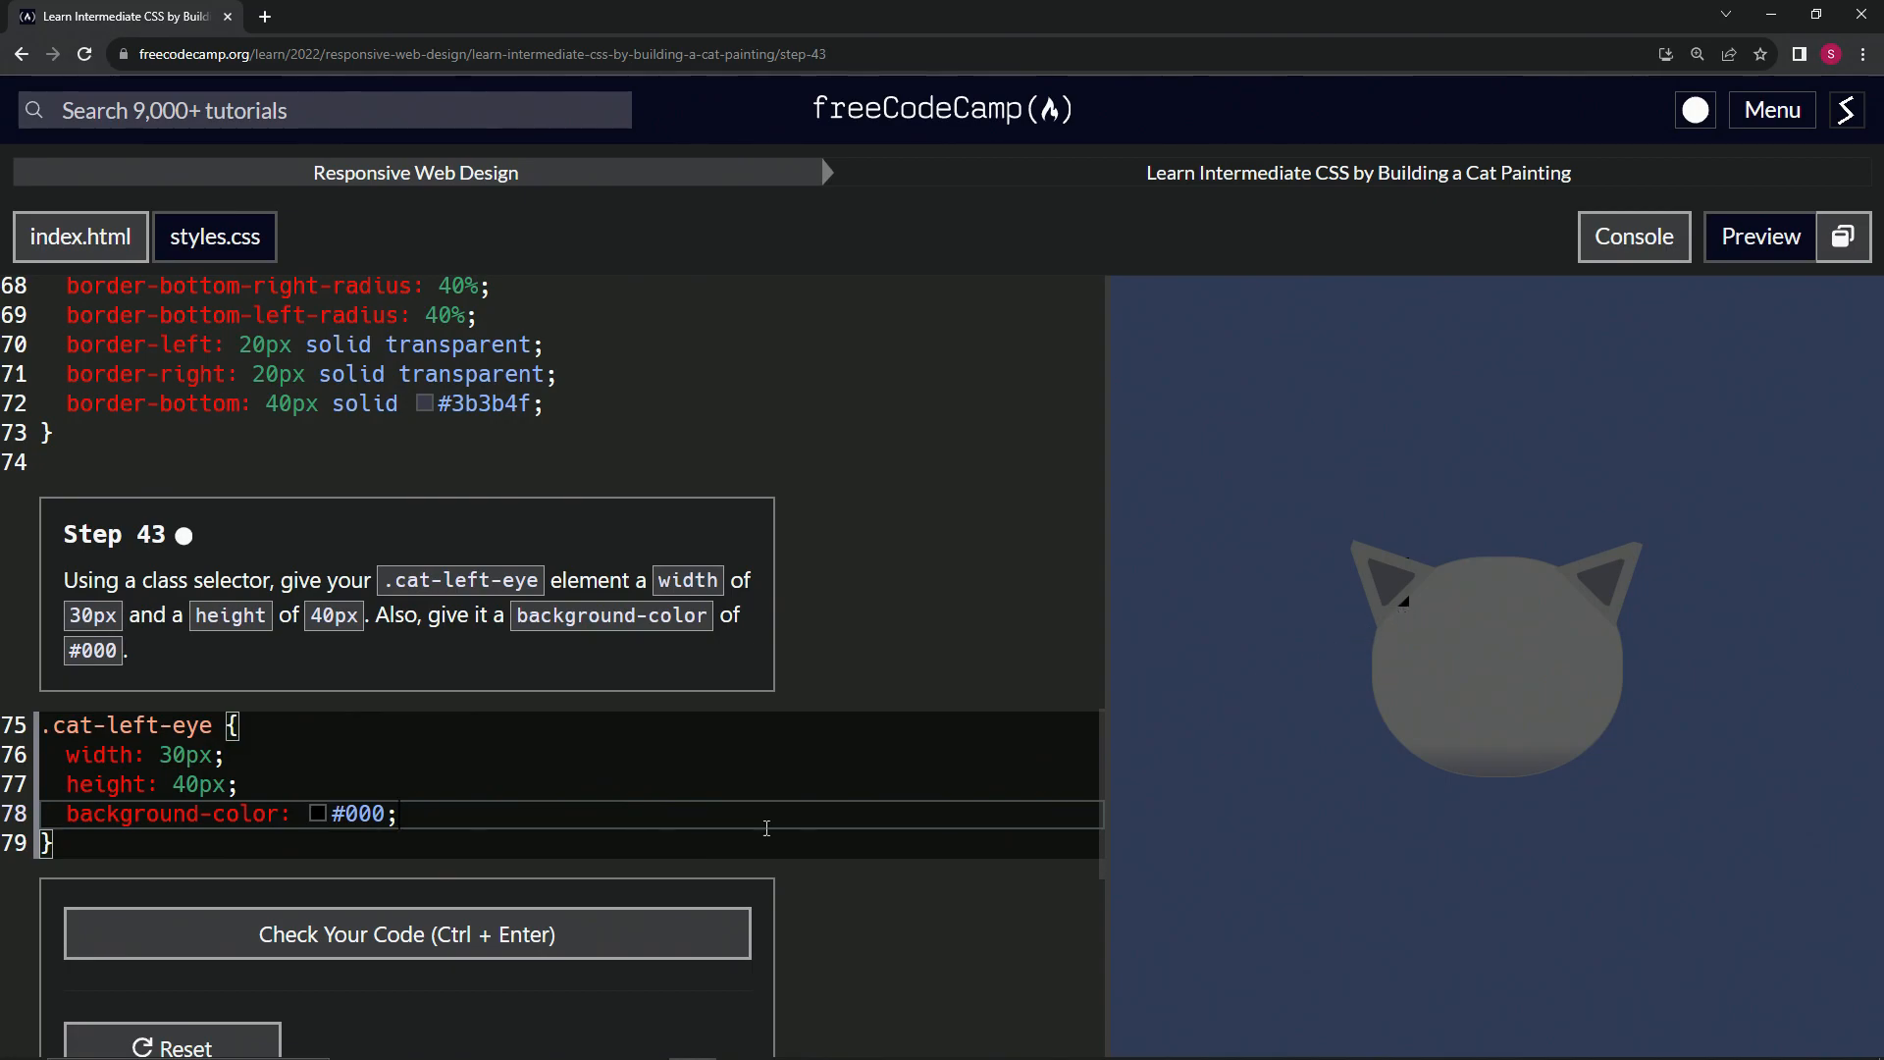
# Check the left-eye code for step 43, then submit it to open step 44
pyautogui.click(406, 934)
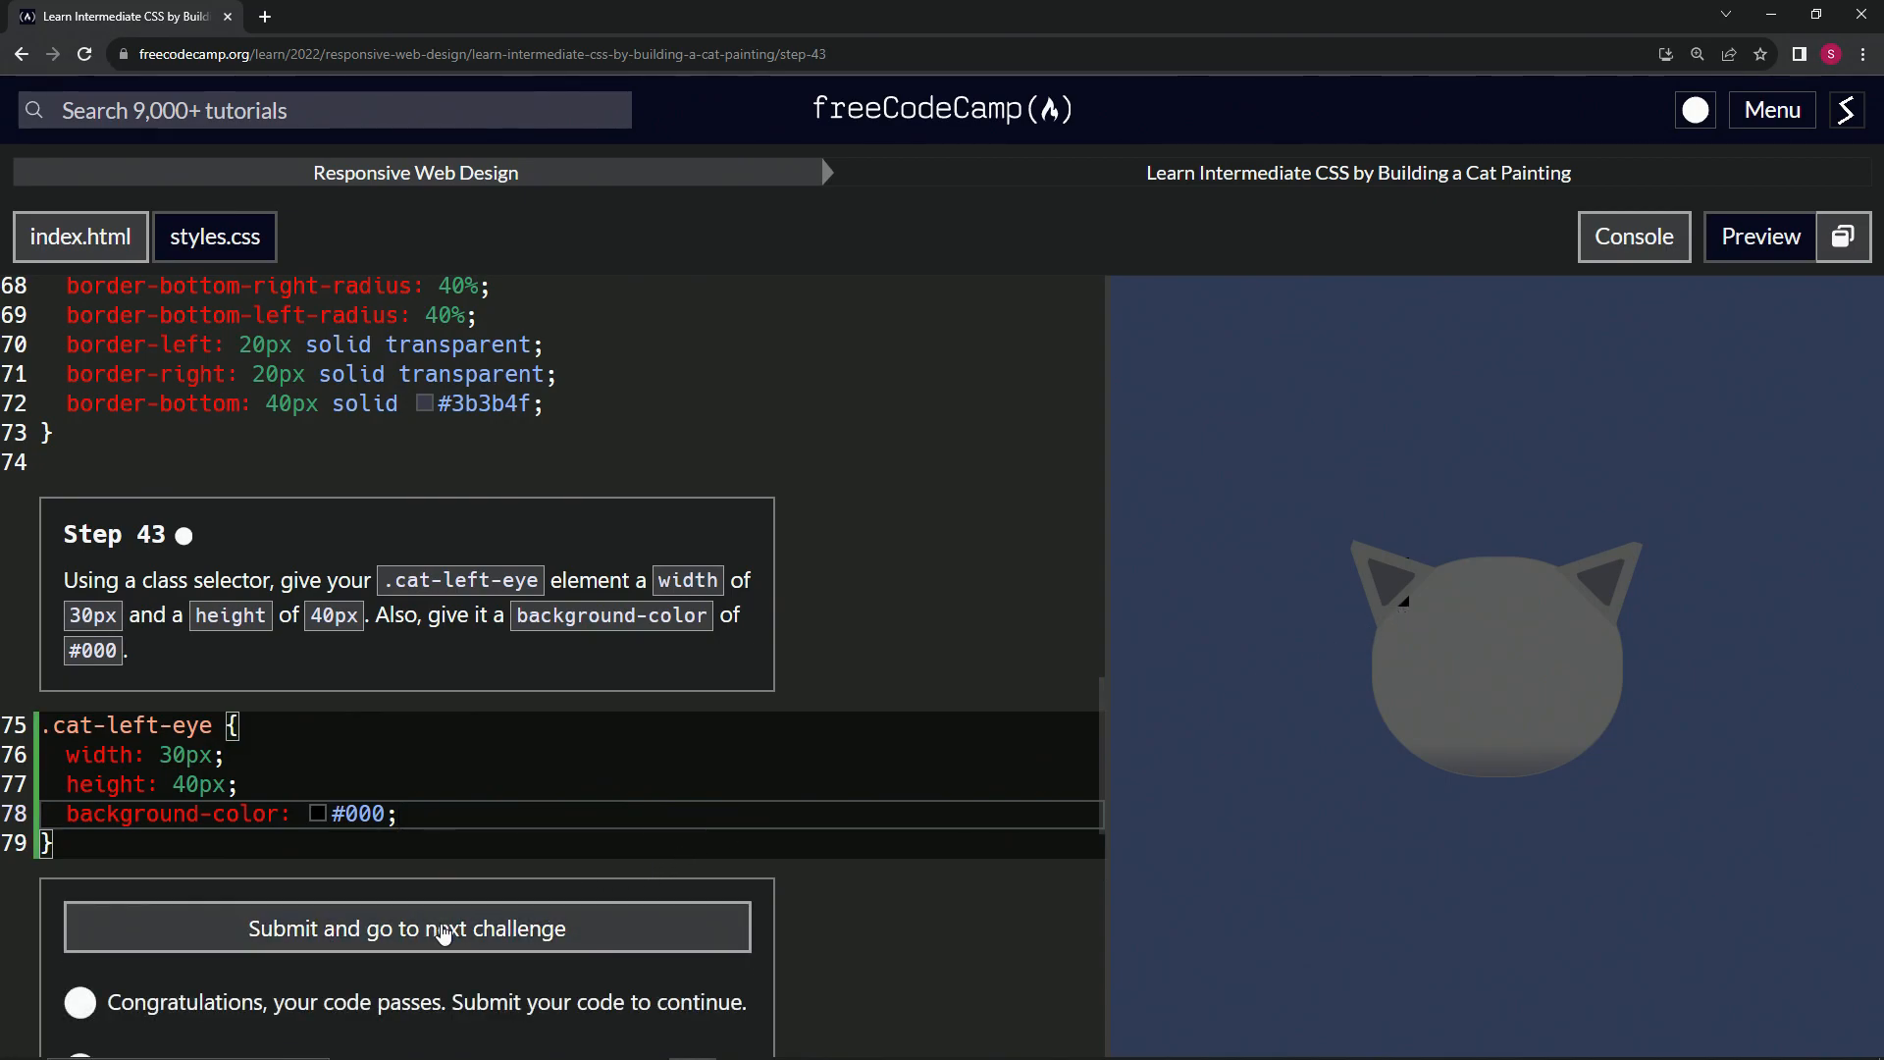
pyautogui.click(406, 928)
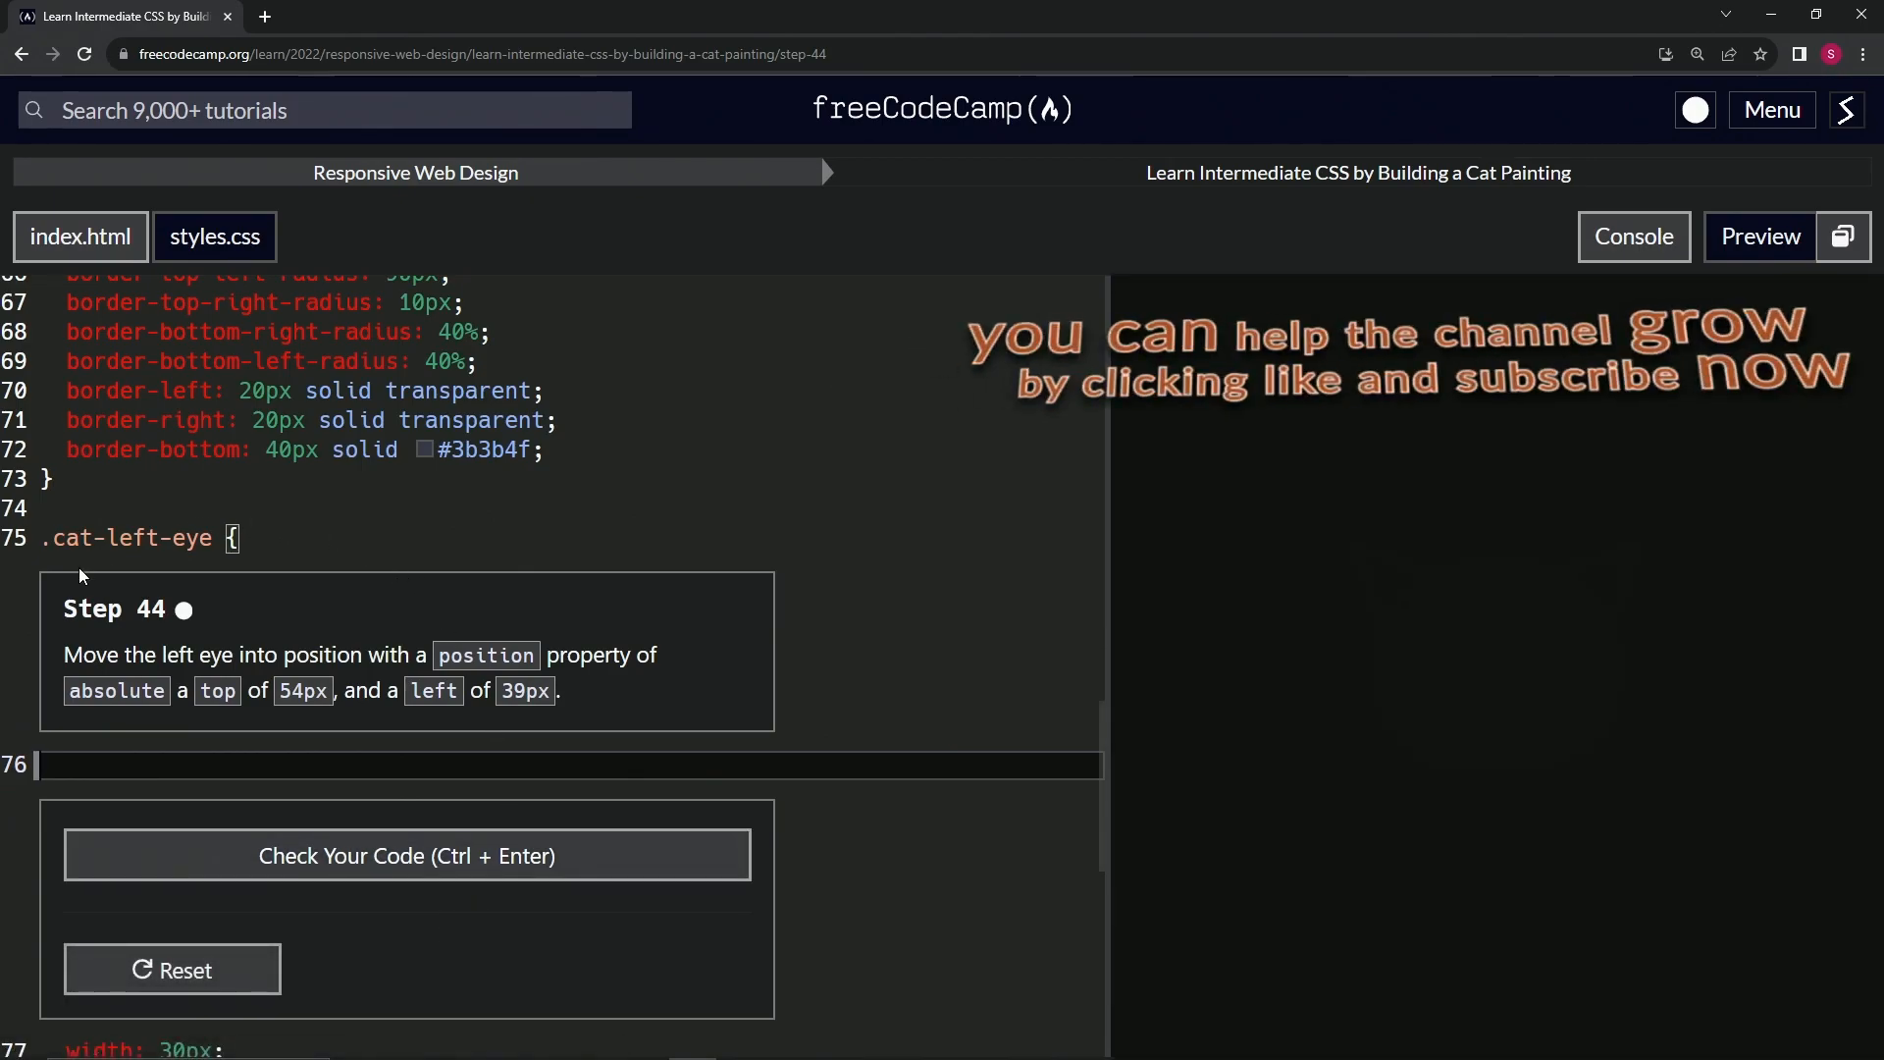
pyautogui.moveTo(168, 639)
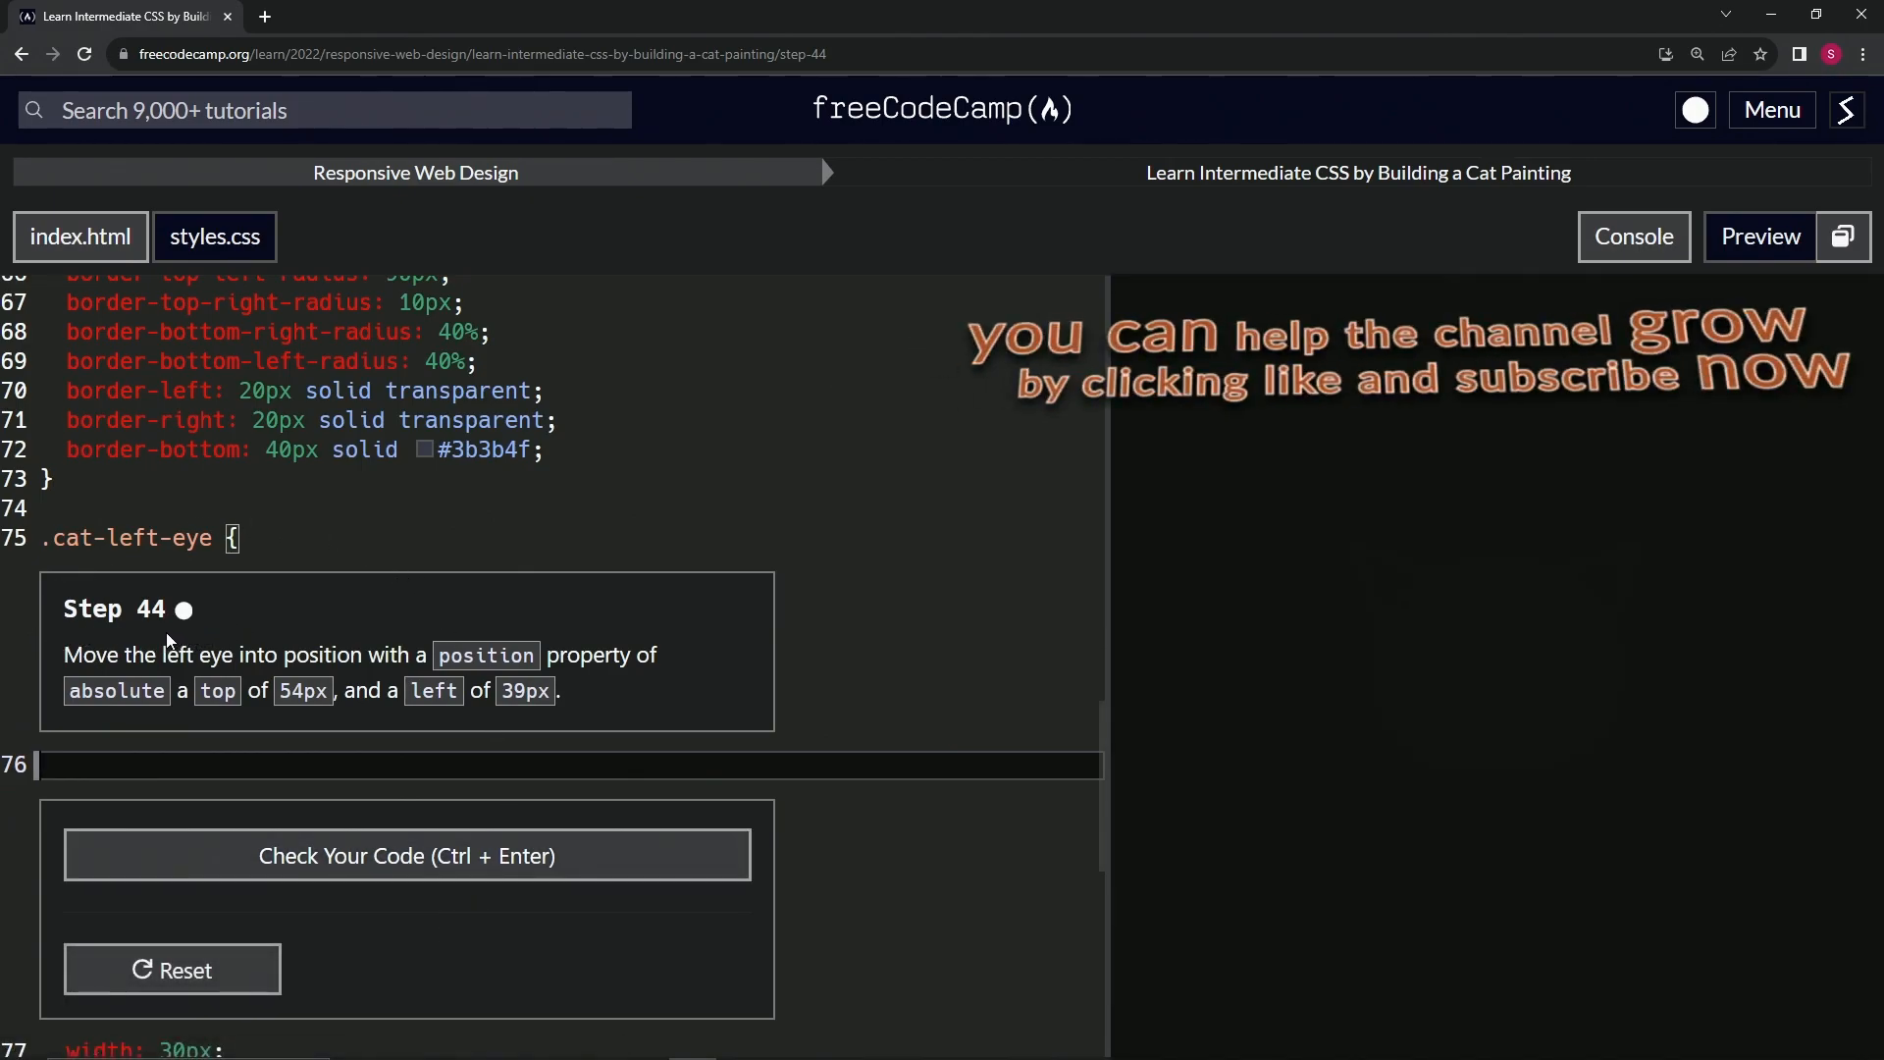